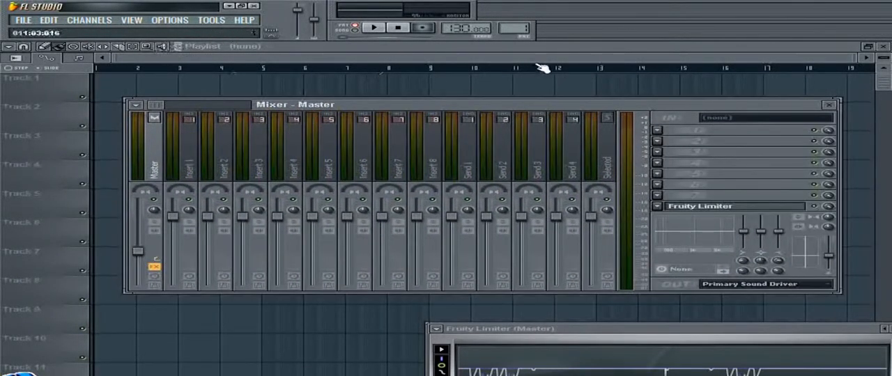
Add Sylenth1 from the Channels > Add one plugin list as a new channel.
click(131, 20)
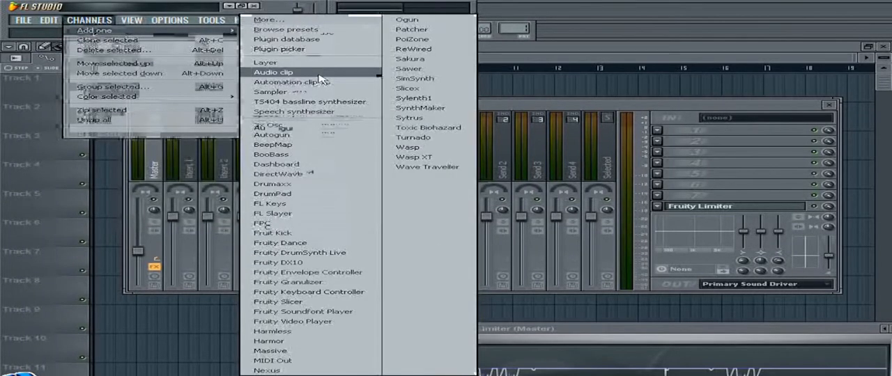
mouse_move(413, 97)
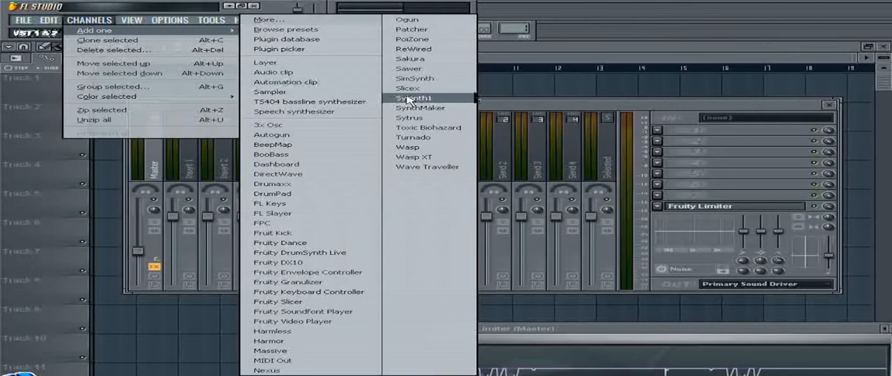
click(414, 97)
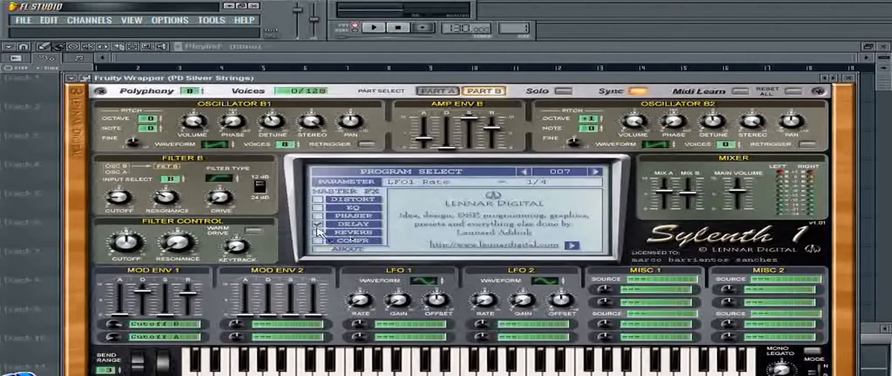
Reset the patch and bring up the Misc 1 modulation source list.
click(319, 232)
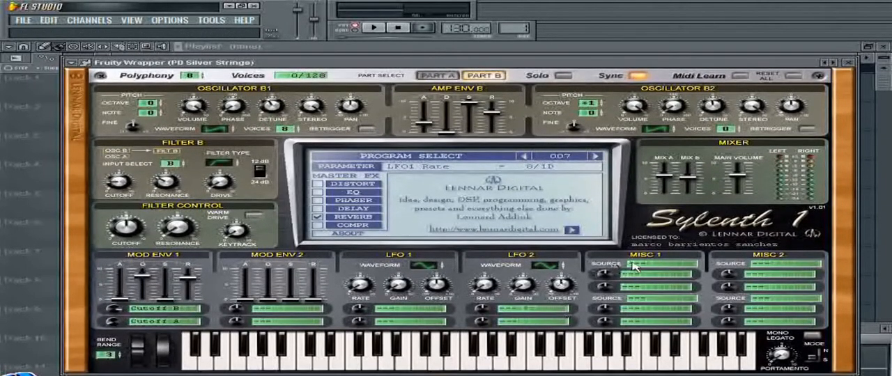
click(652, 271)
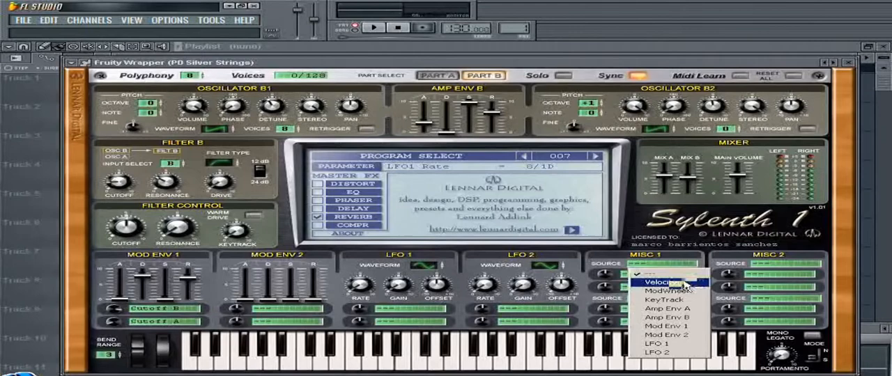
Route Misc 1 (velocity) to Pitch AB with an amount of about 4.
click(655, 282)
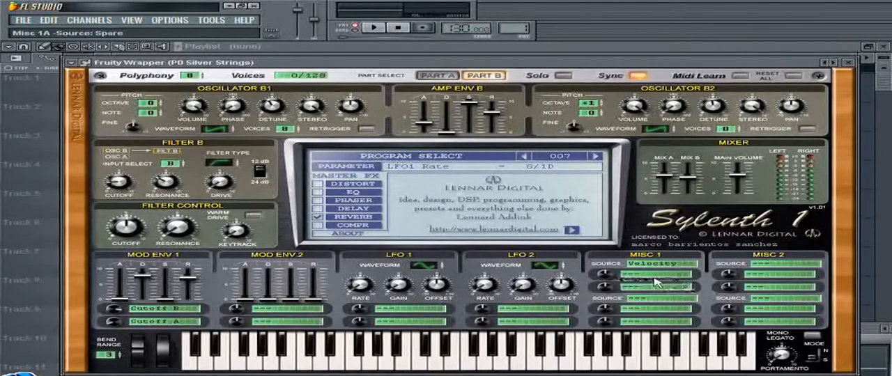
click(653, 265)
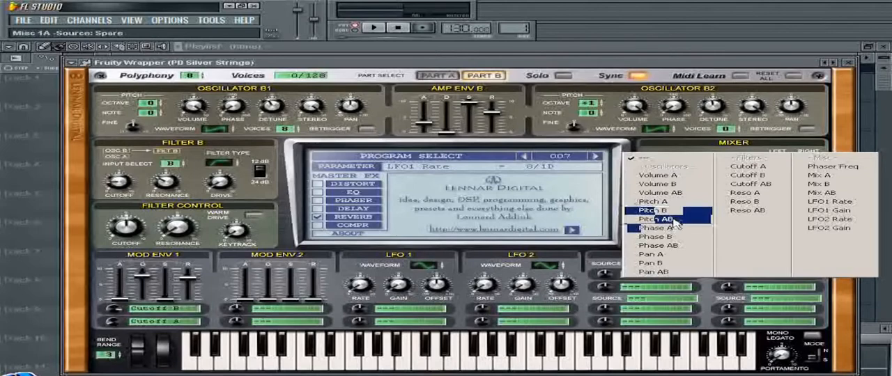
click(656, 220)
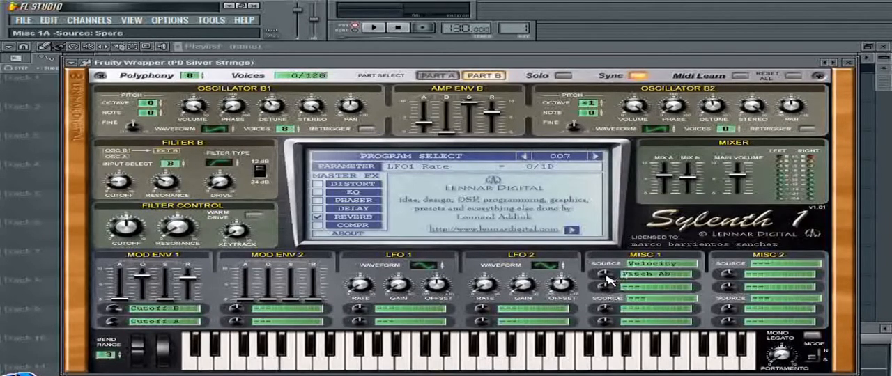
click(601, 277)
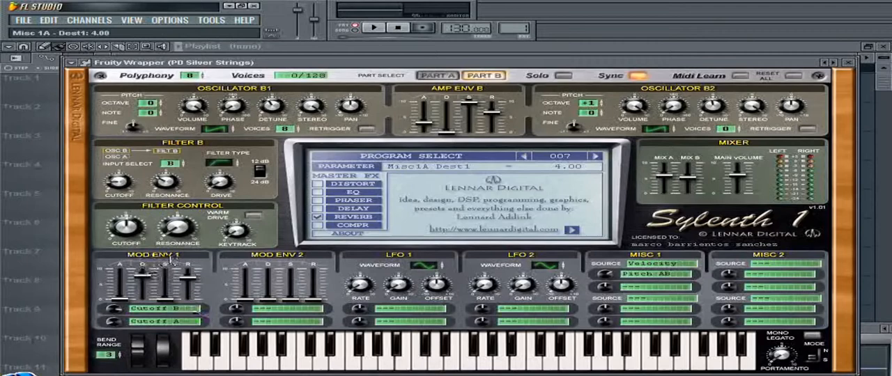
Set Mod Env 1's first destination to Pitch AB.
click(164, 321)
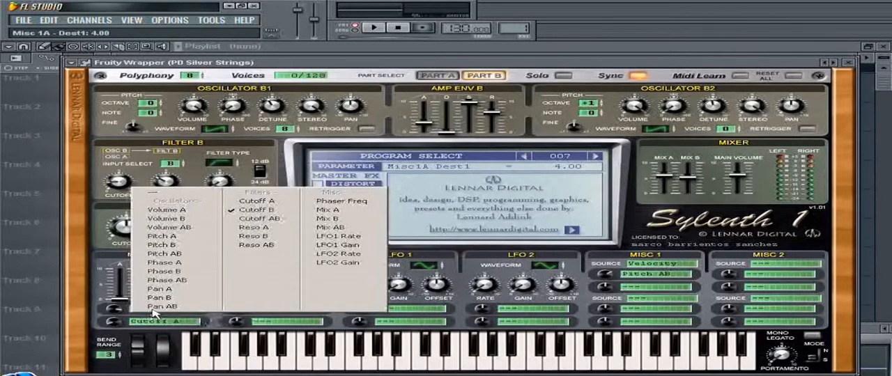
mouse_move(165, 254)
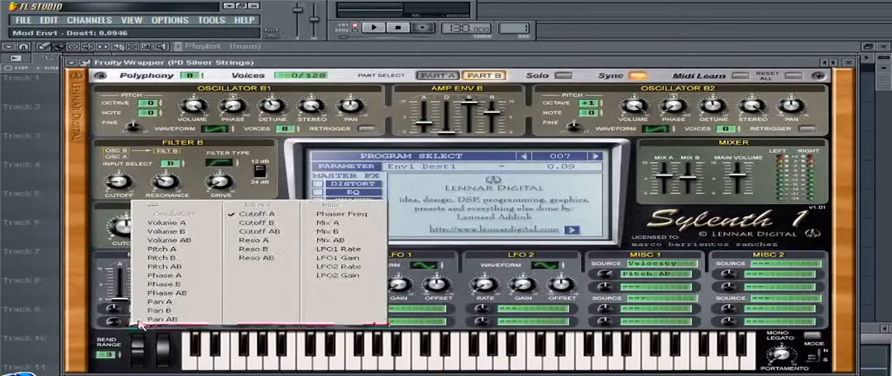
mouse_move(178, 284)
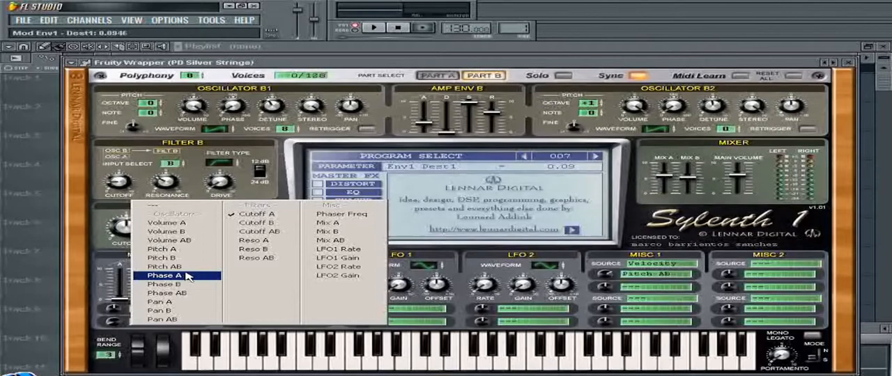
click(165, 282)
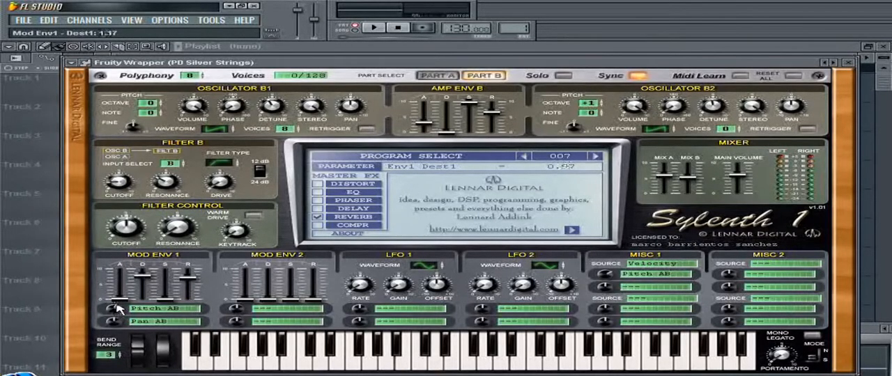
Bring Mod Env 1's Pitch AB amount up to about 4, then down to roughly -5.
drag(119, 307, 119, 314)
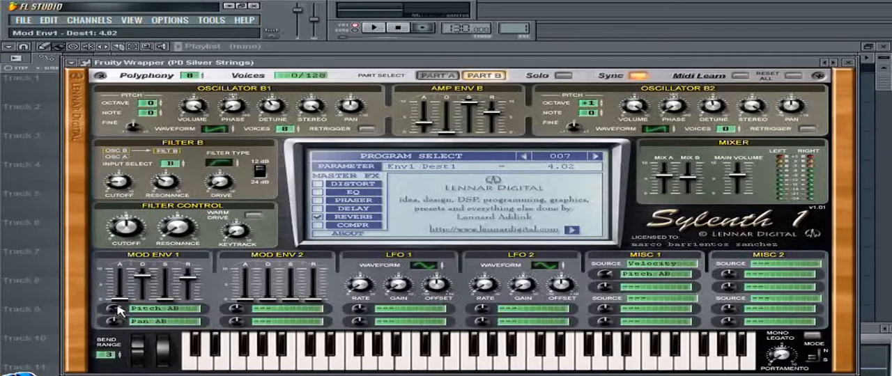
click(315, 351)
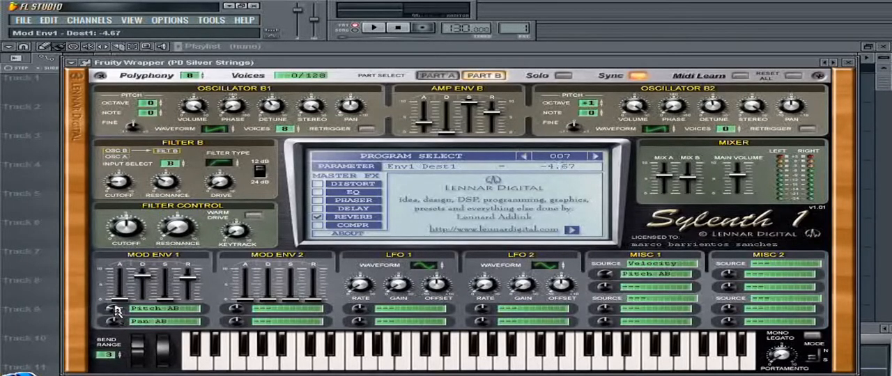
drag(117, 308, 117, 315)
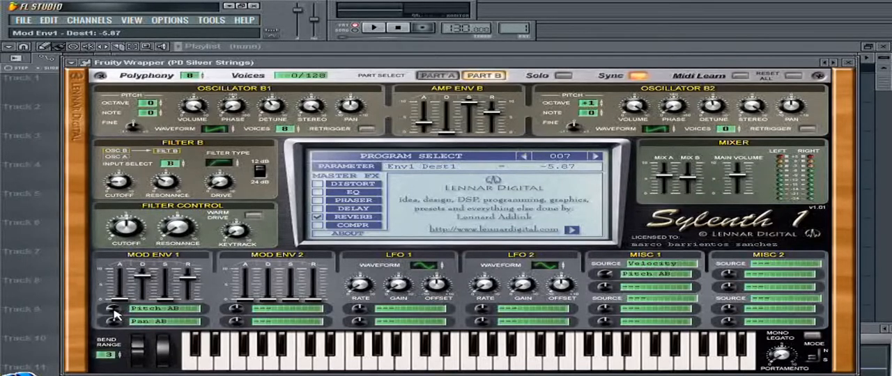
mouse_move(272, 304)
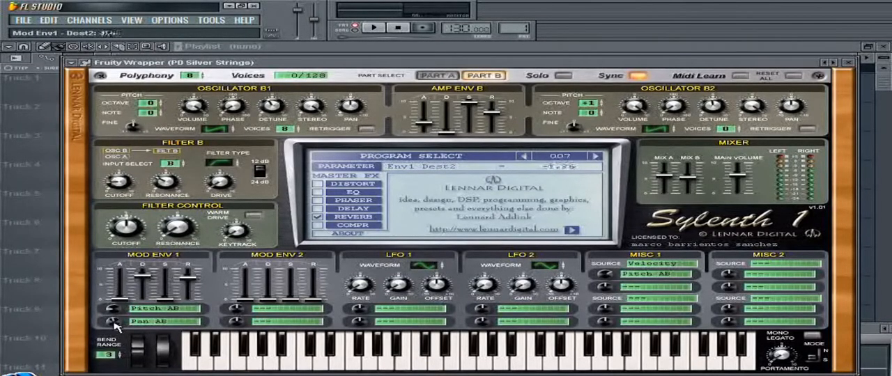
Assign Pan AB as Mod Env 1's second target with a small amount (~0.44).
click(318, 355)
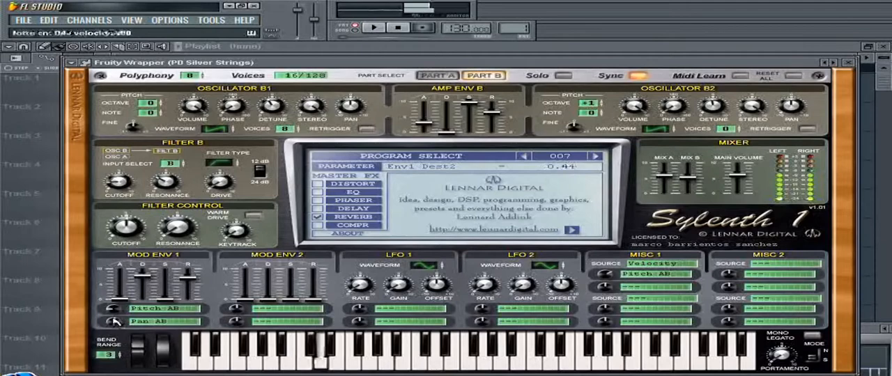